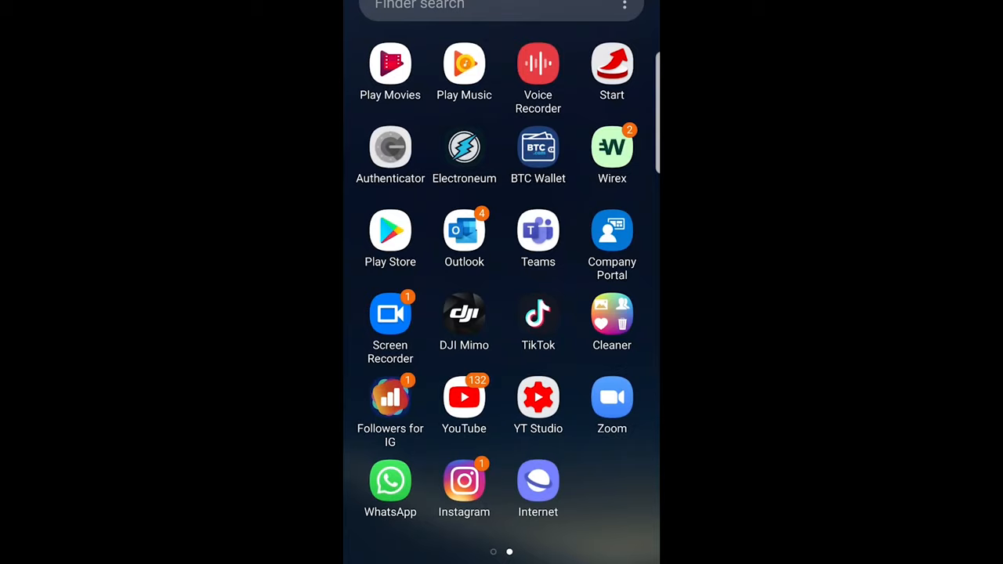
Launch WhatsApp from the app drawer to reach its chats list
click(390, 481)
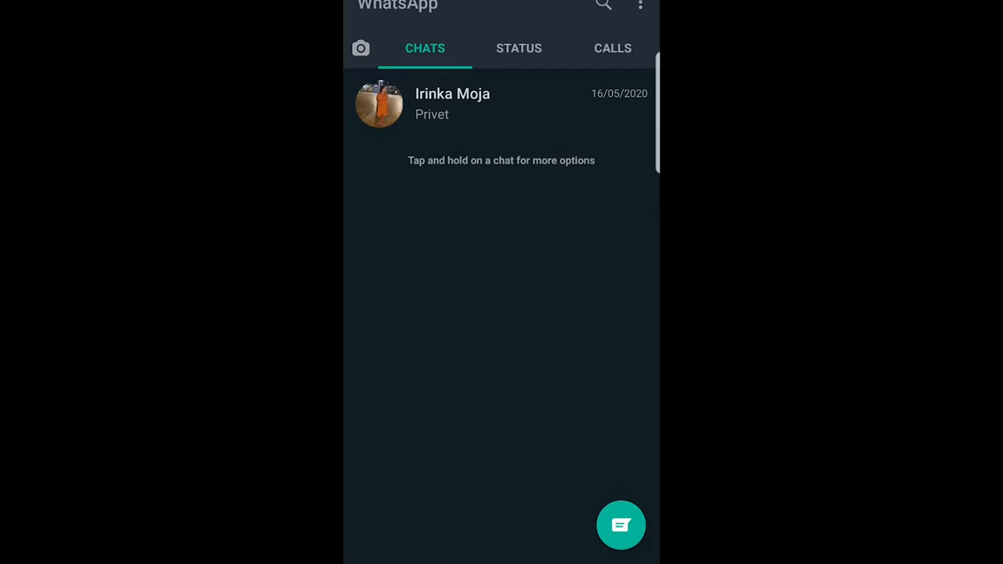
click(620, 524)
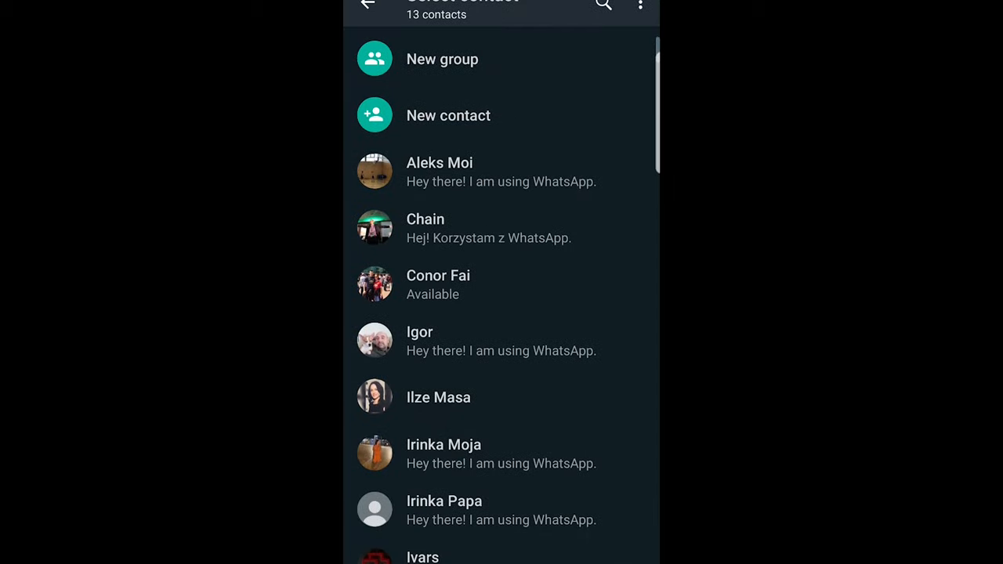
scroll(down, 3)
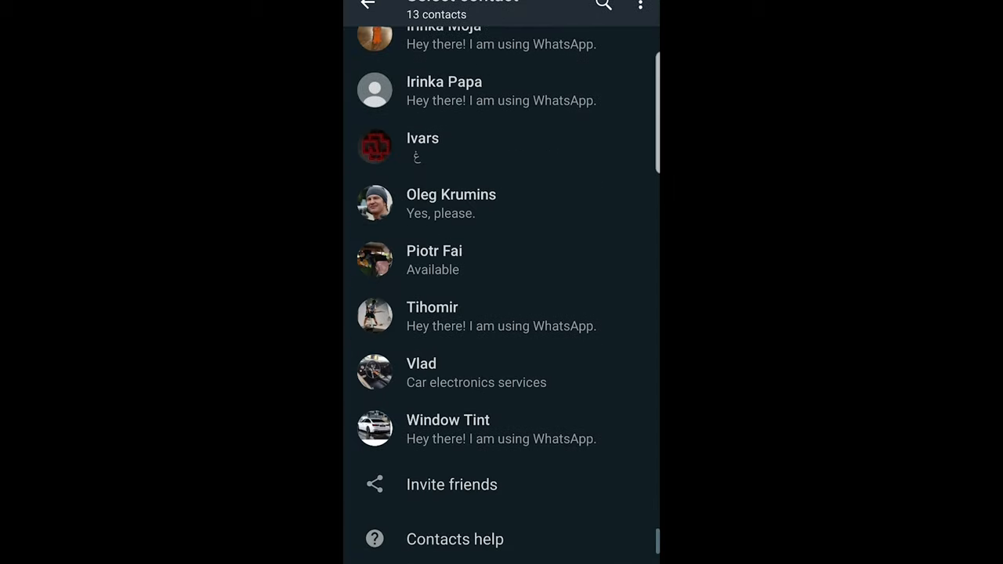
click(368, 5)
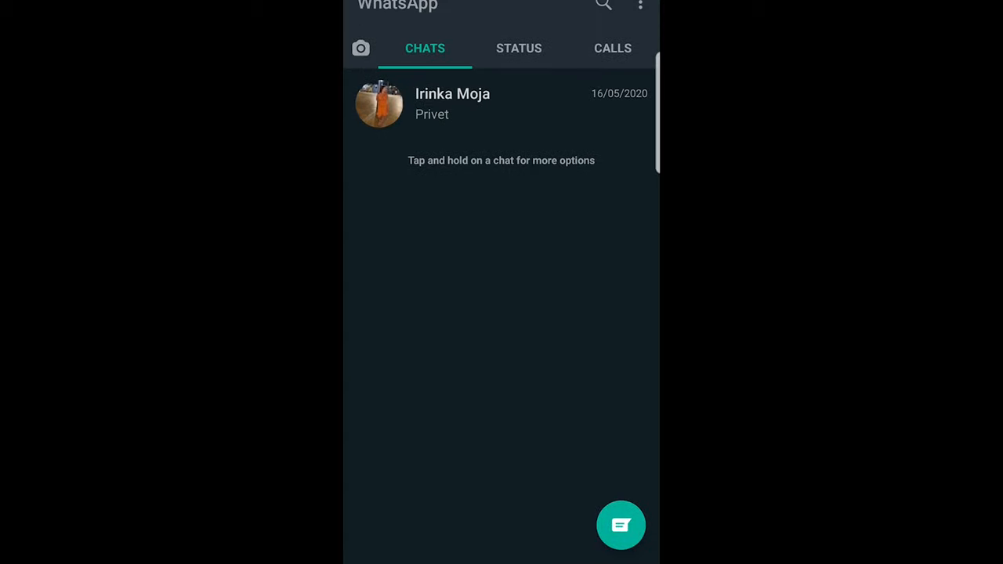